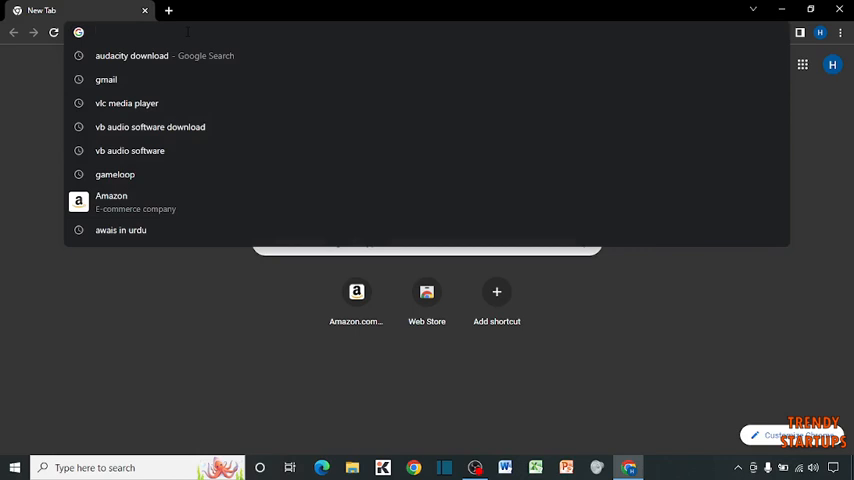
# - Search the web for 'edit pdf online' from the Chrome address bar
pyautogui.write('edit pdf')
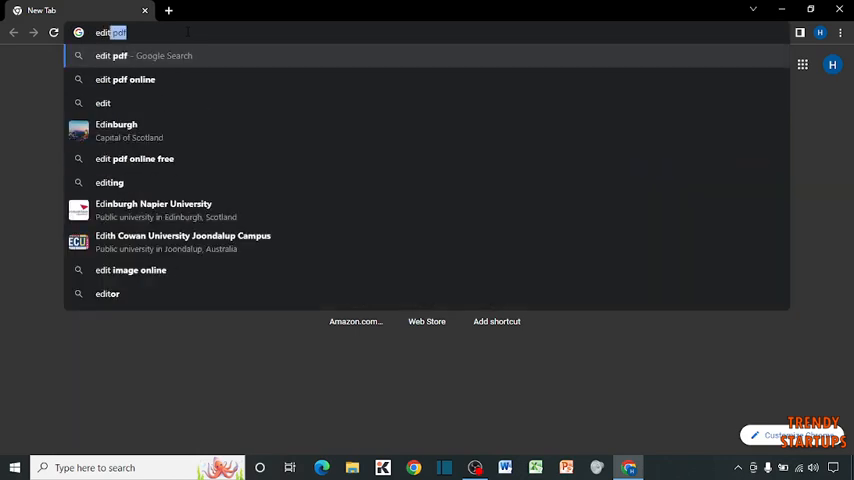
pyautogui.press('Backspace')
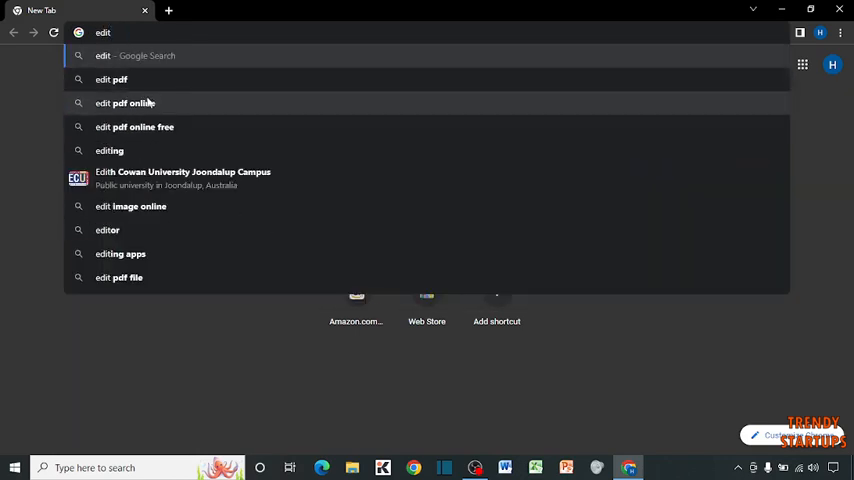
pyautogui.click(136, 104)
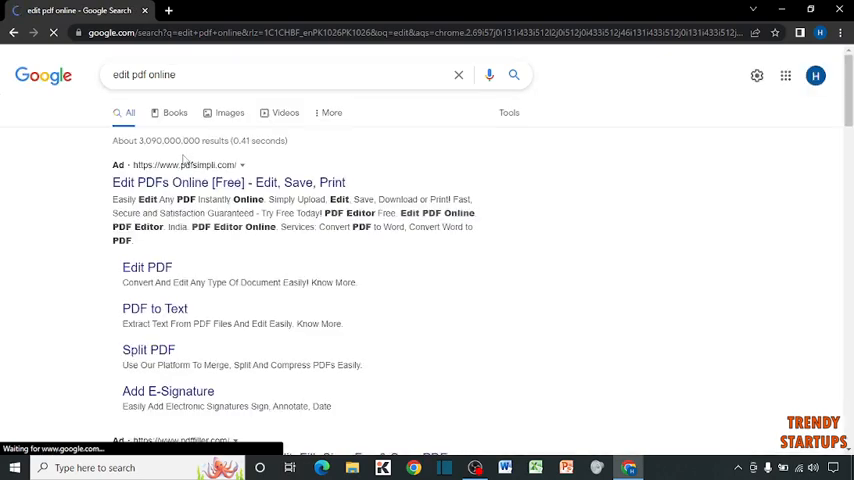
# - Find the Sejda result in the search list and open its online PDF editor page
pyautogui.scroll(-3)
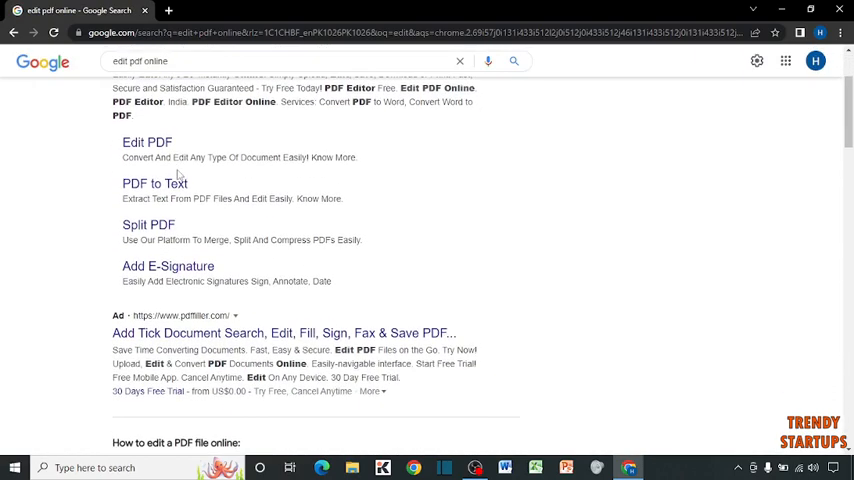
pyautogui.scroll(-3)
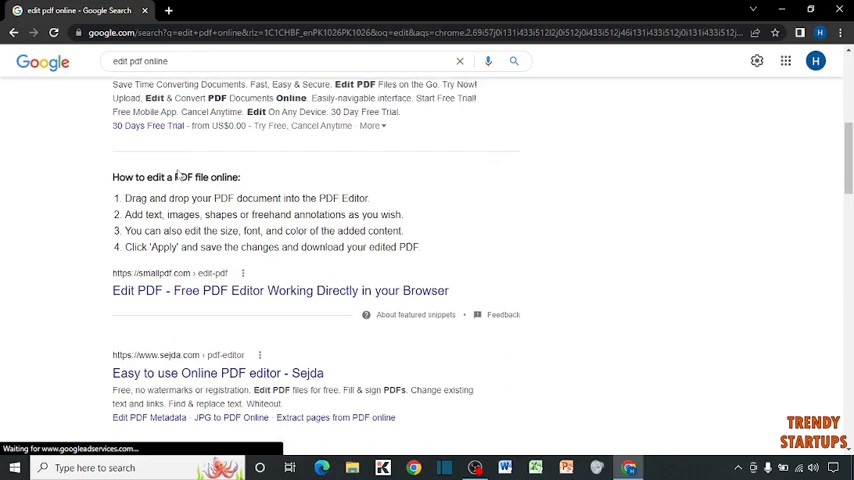
pyautogui.scroll(-3)
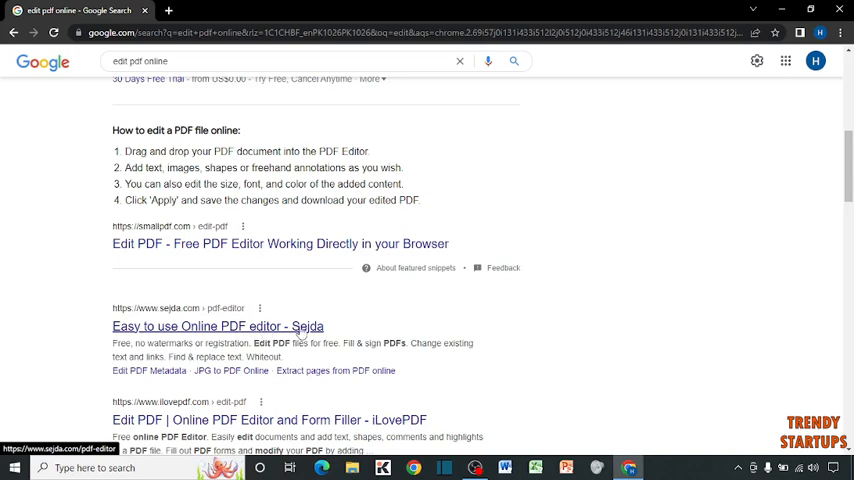
pyautogui.click(216, 326)
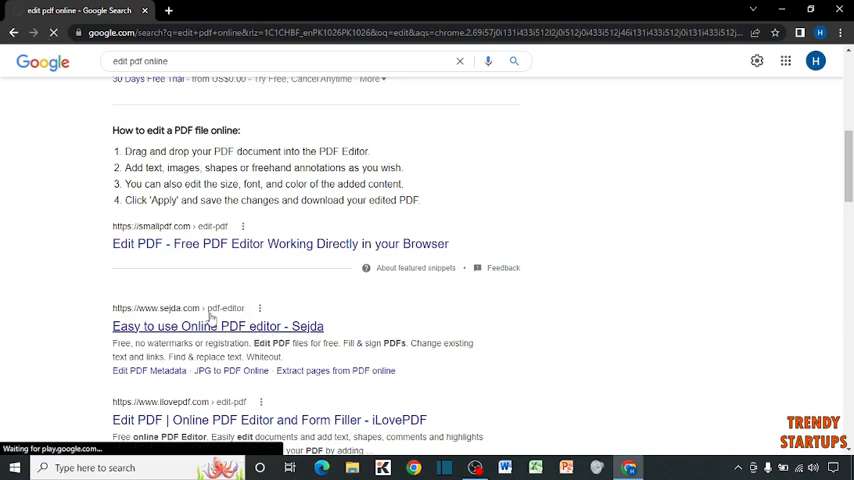
pyautogui.click(216, 326)
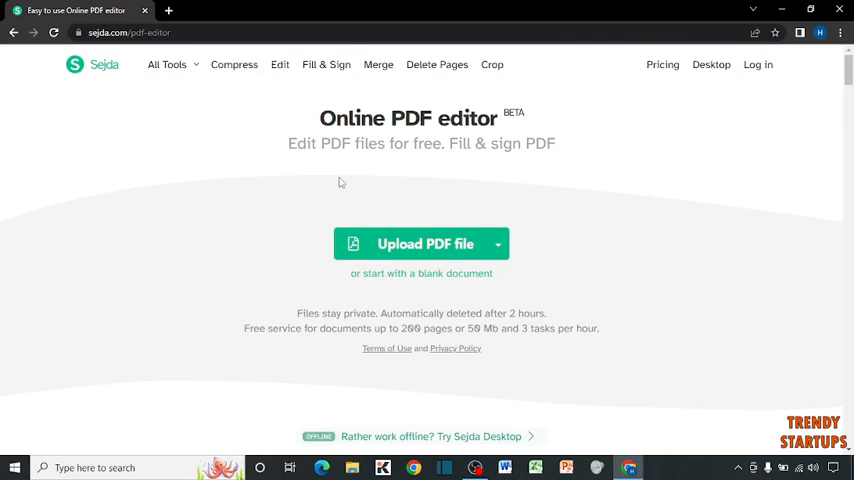
pyautogui.moveTo(336, 250)
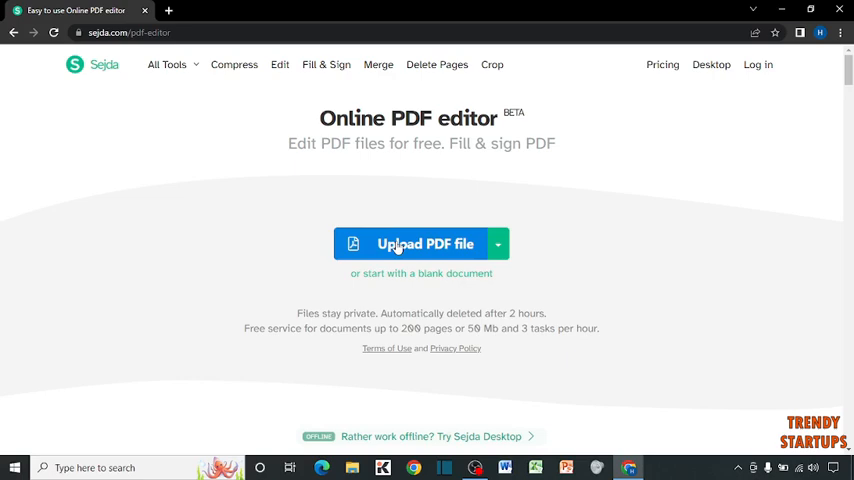
# - Upload the PDF from the Downloads folder so it opens in the editor
pyautogui.click(424, 244)
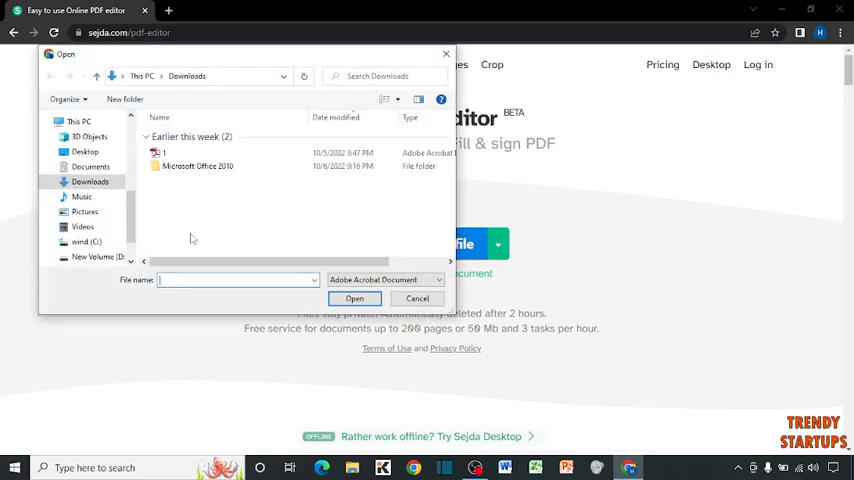
pyautogui.click(416, 298)
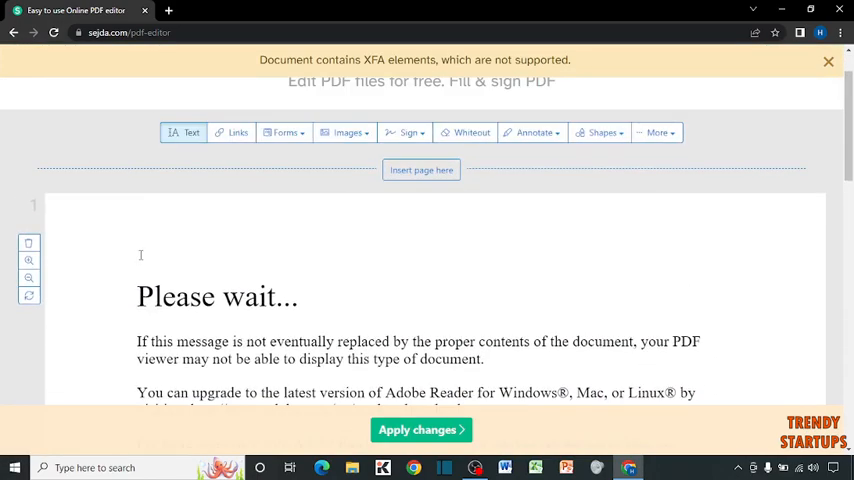
# - Add a text box at the top reading 'hi guys it awais from trendy startups'
pyautogui.scroll(-3)
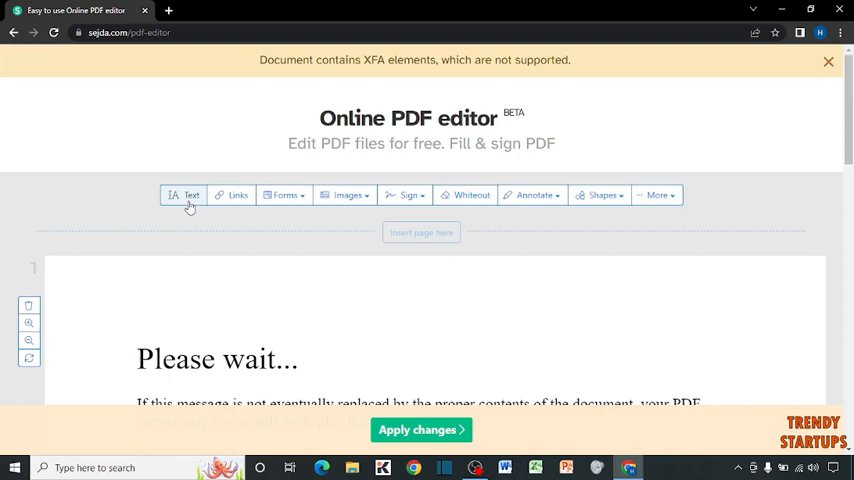
pyautogui.click(184, 196)
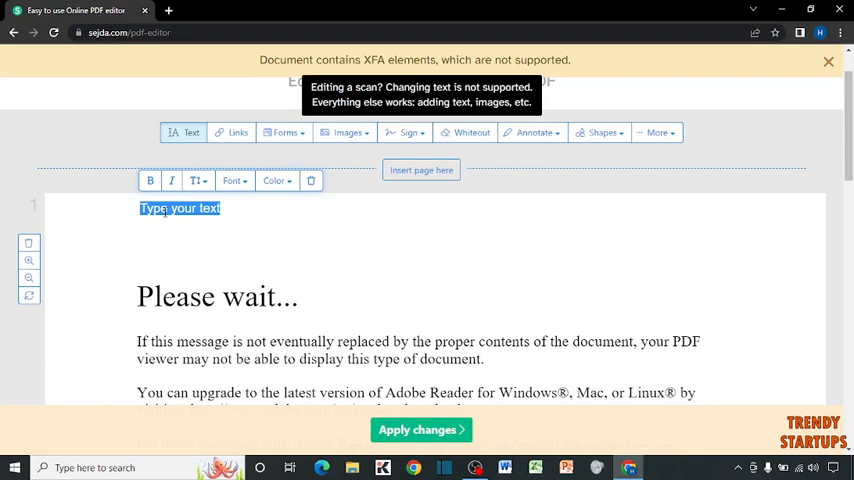
pyautogui.write('h')
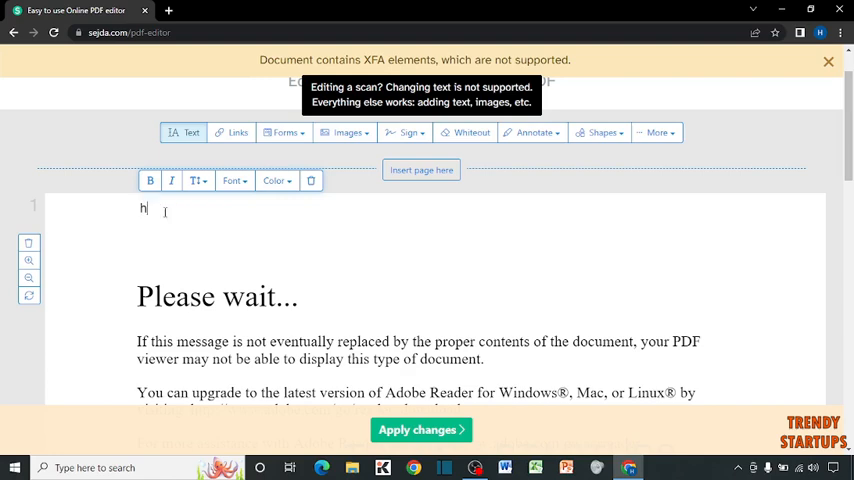
pyautogui.write('i guys')
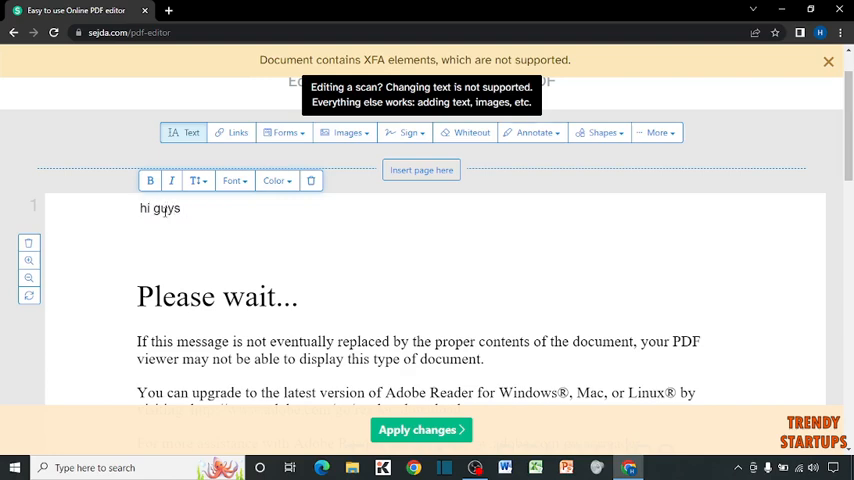
pyautogui.write('it awais')
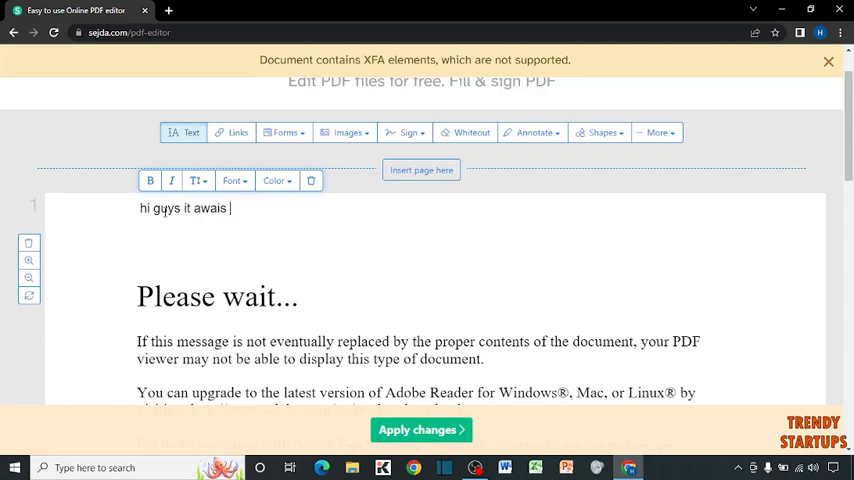
pyautogui.write('from tre')
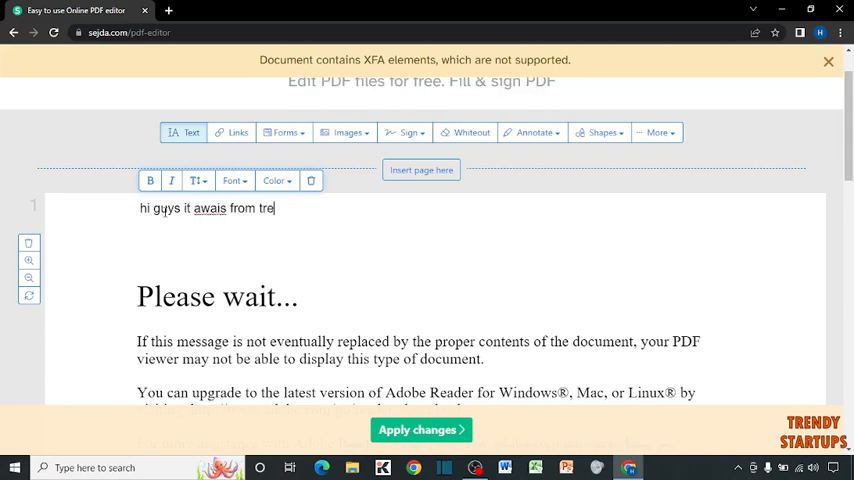
pyautogui.write('ndy startups')
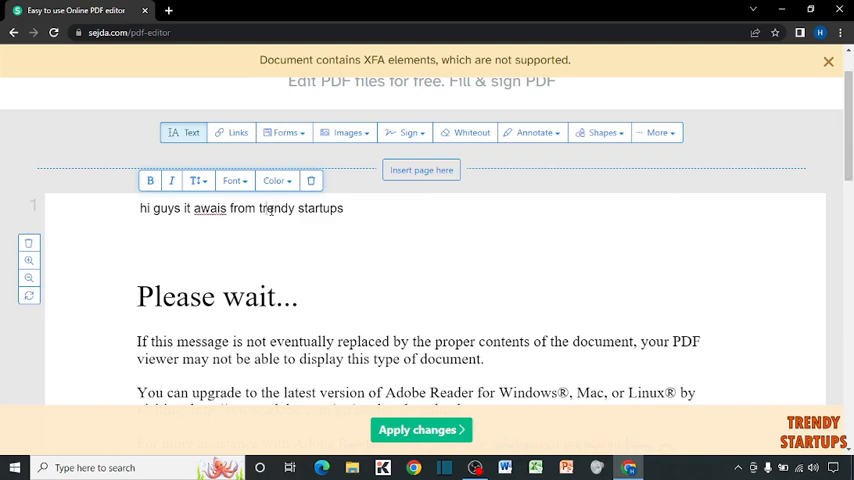
pyautogui.moveTo(150, 180)
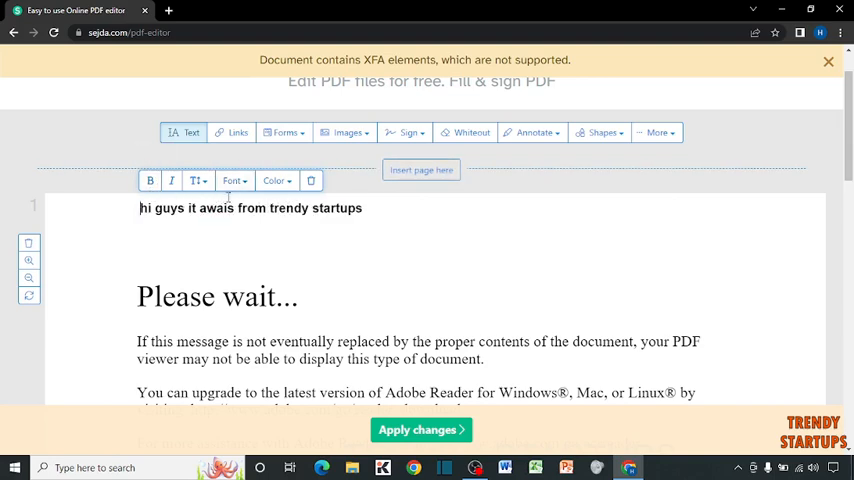
pyautogui.moveTo(234, 180)
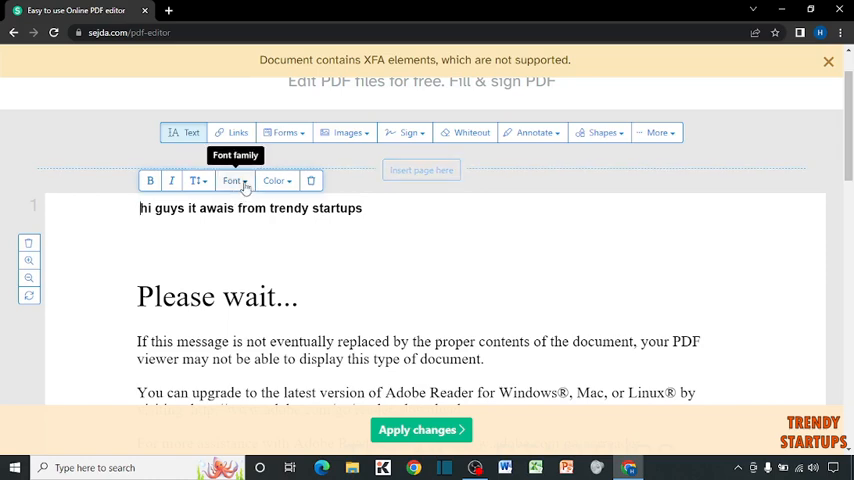
# - Change the greeting's font and colour it green
pyautogui.click(234, 180)
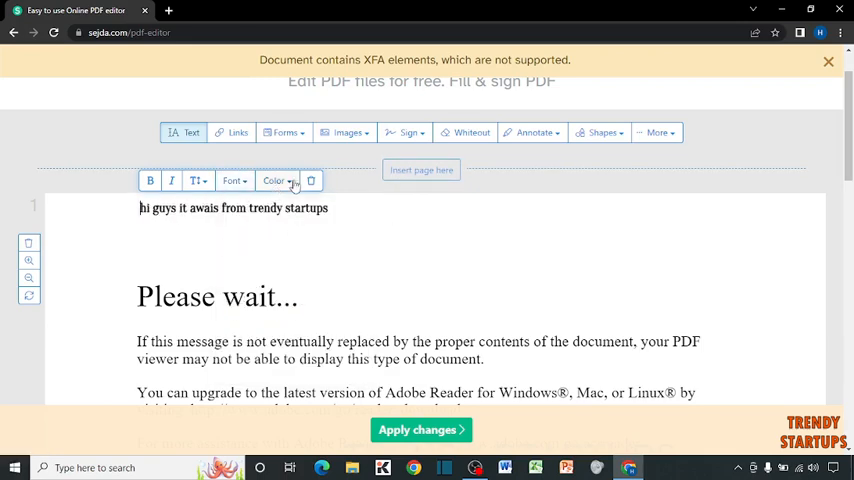
pyautogui.click(276, 180)
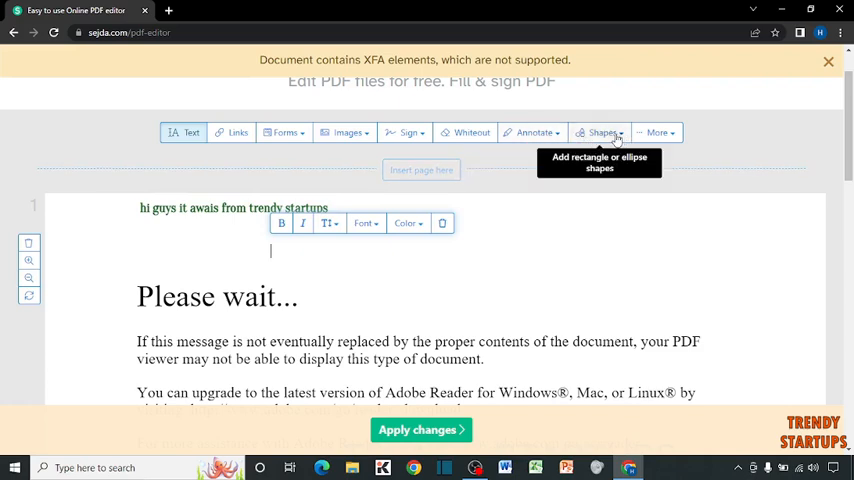
# - Draw a red rectangle below the heading
pyautogui.click(600, 132)
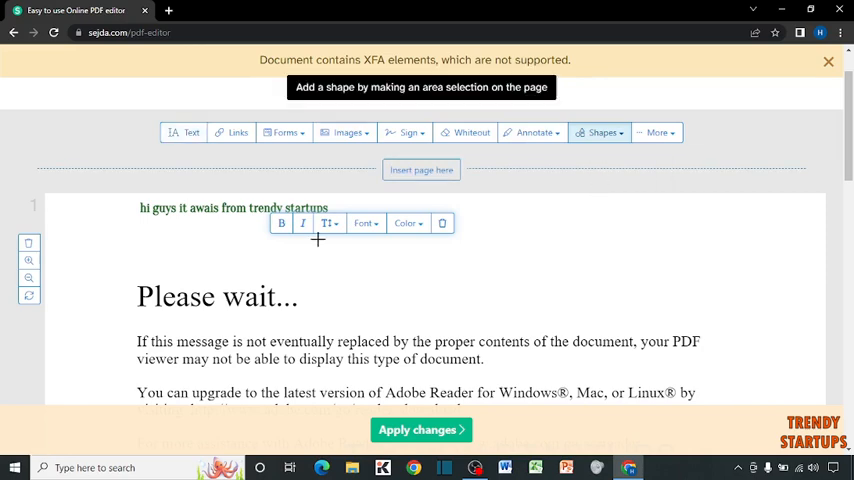
pyautogui.moveTo(318, 238); pyautogui.dragTo(548, 276)
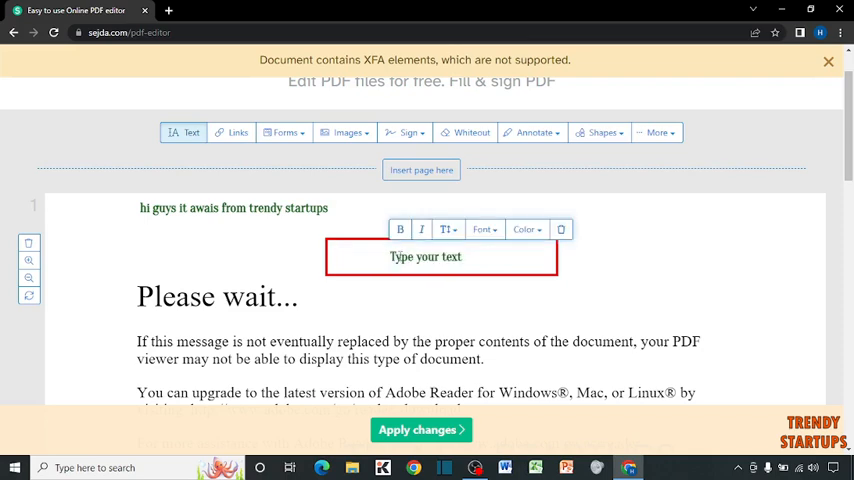
# - Write 'welcome to our channel' in the rectangle and set its font to bold
pyautogui.write('welcome t')
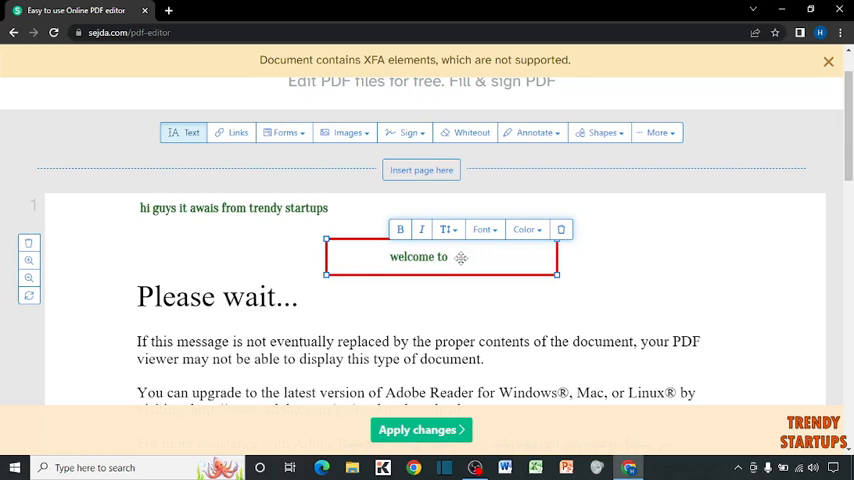
pyautogui.write('our channel')
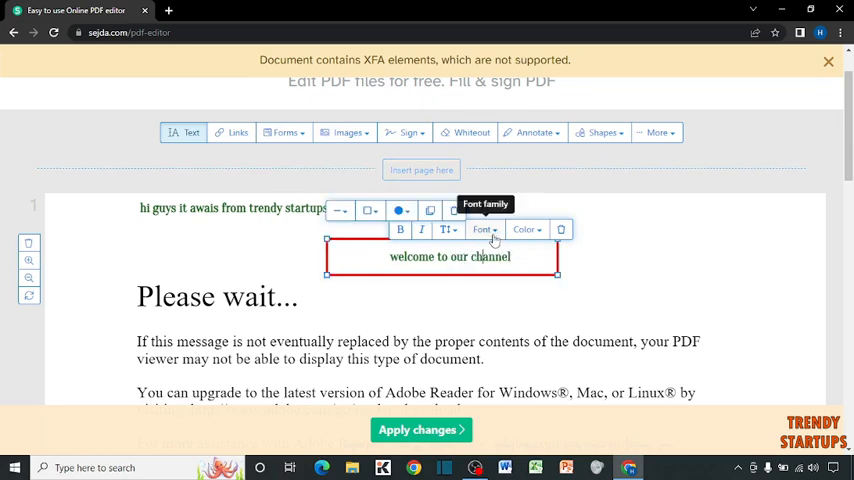
pyautogui.click(484, 228)
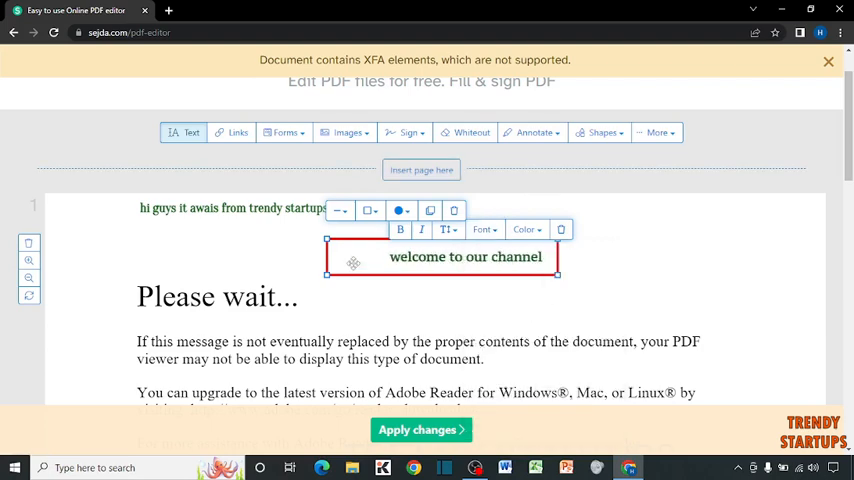
pyautogui.doubleClick(524, 256)
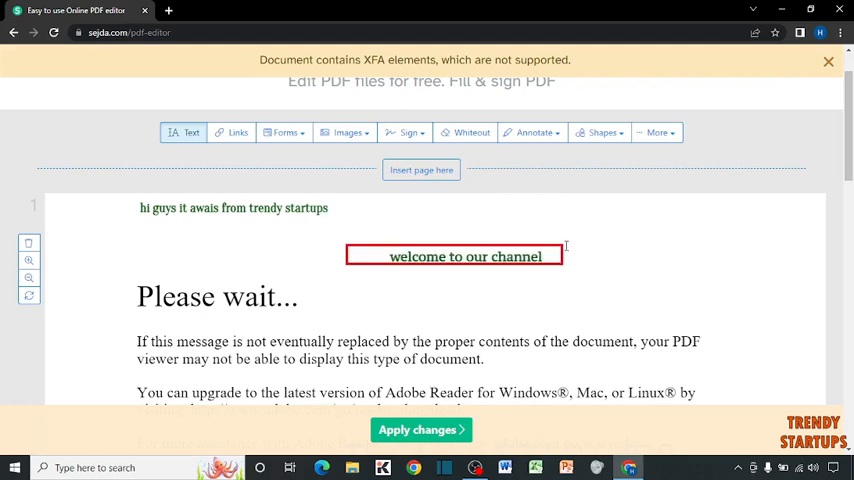
# - Add a red ellipse right of the rectangle with 'subscribe' inside
pyautogui.click(600, 132)
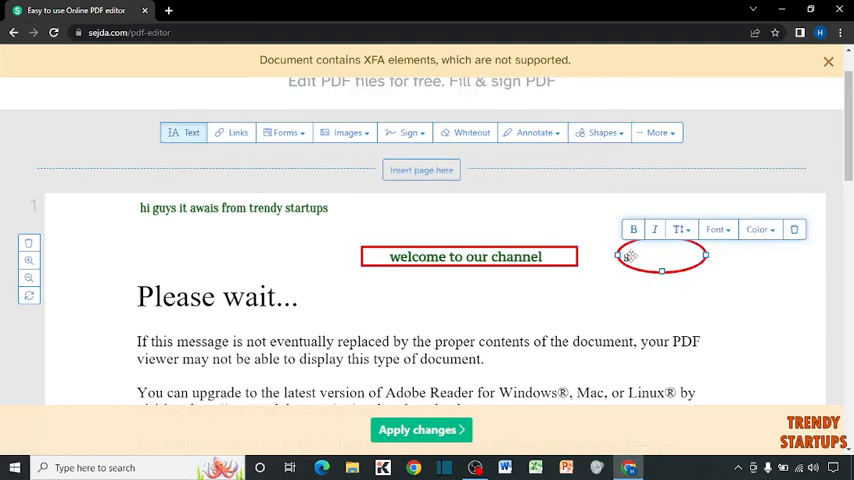
pyautogui.write('subscribe')
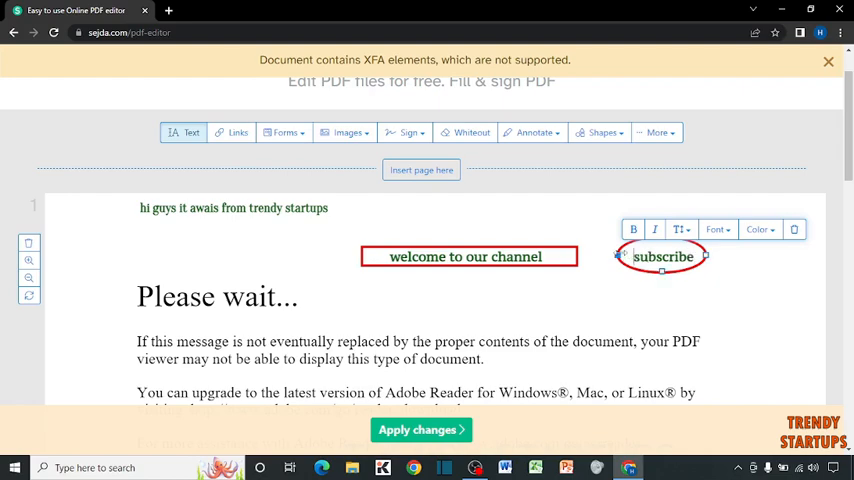